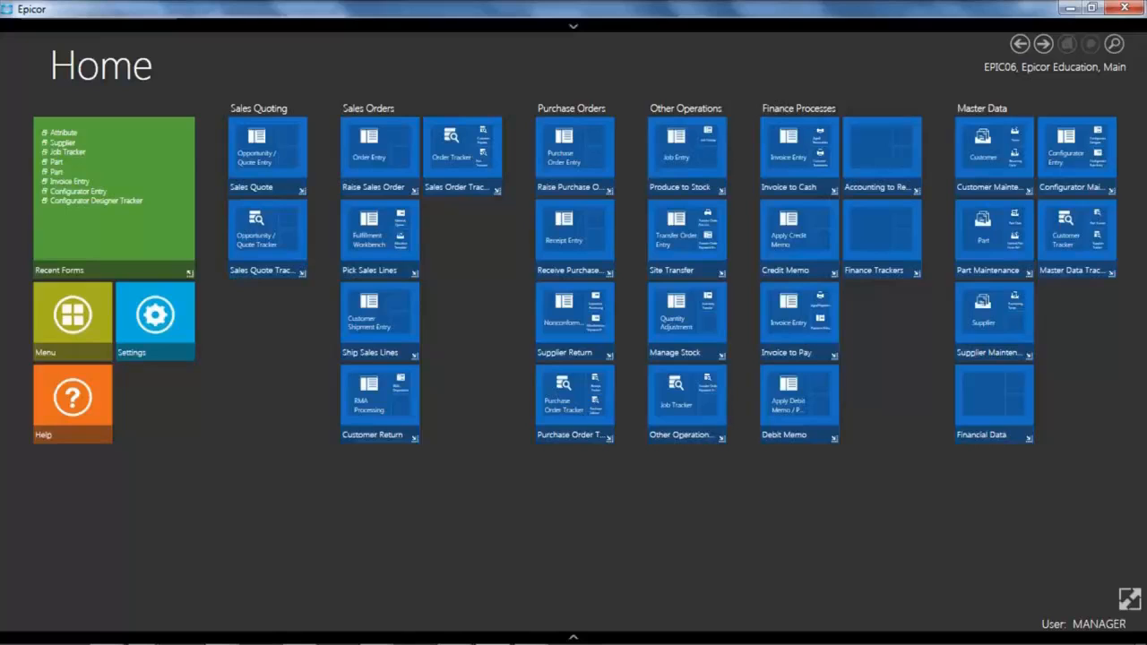
{"action": "mouse_move", "coordinate": [857, 334]}
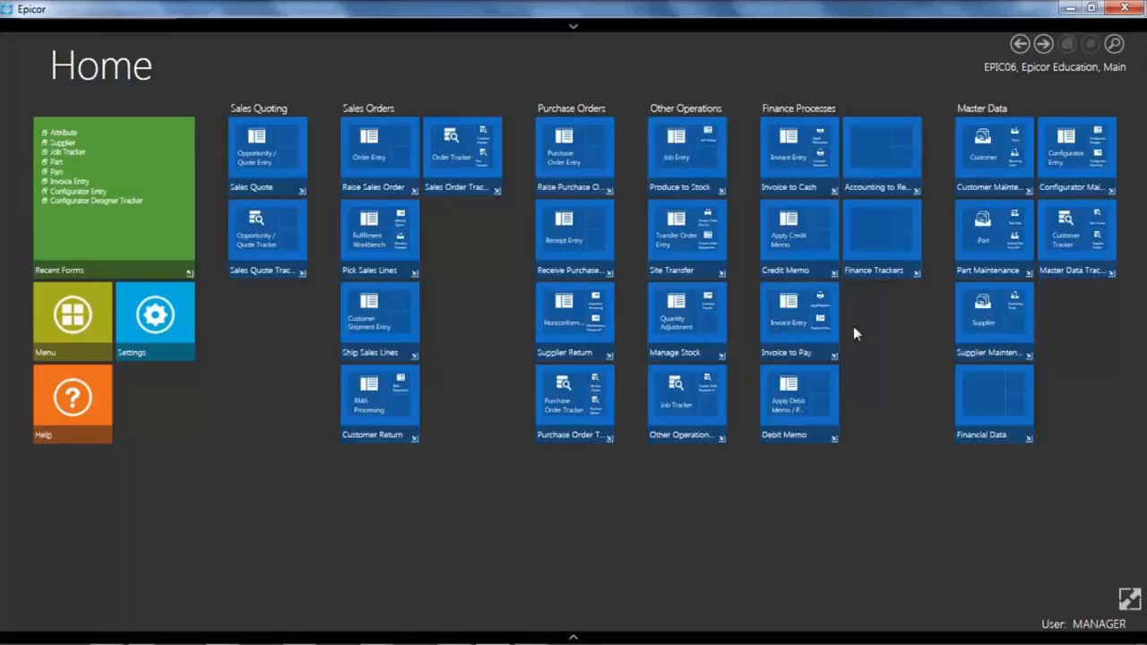
{"action": "mouse_move", "coordinate": [904, 337]}
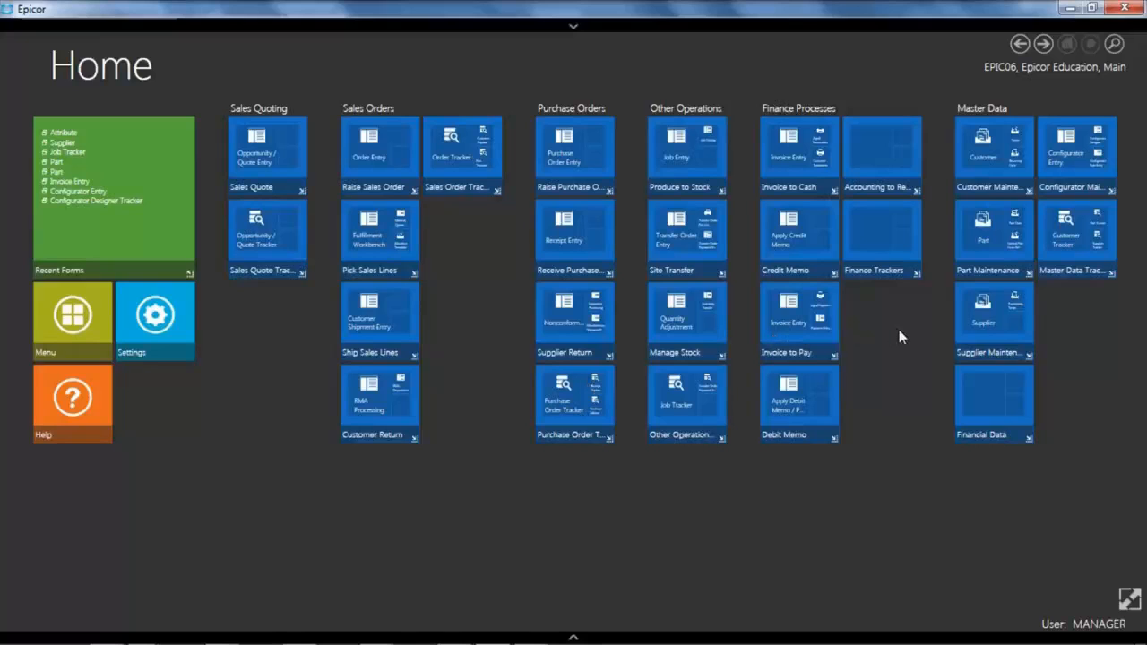
{"action": "mouse_move", "coordinate": [984, 314]}
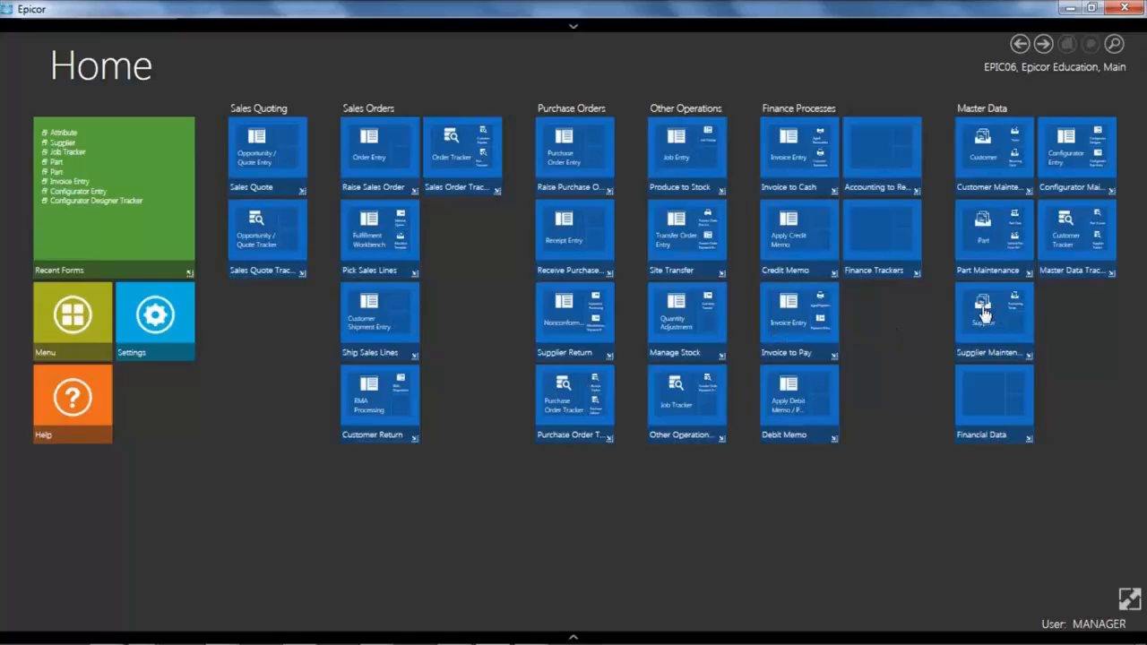
- Load supplier ABE, AB Electronics, in Supplier Maintenance and review its Detail fields
{"action": "left_click", "coordinate": [993, 312]}
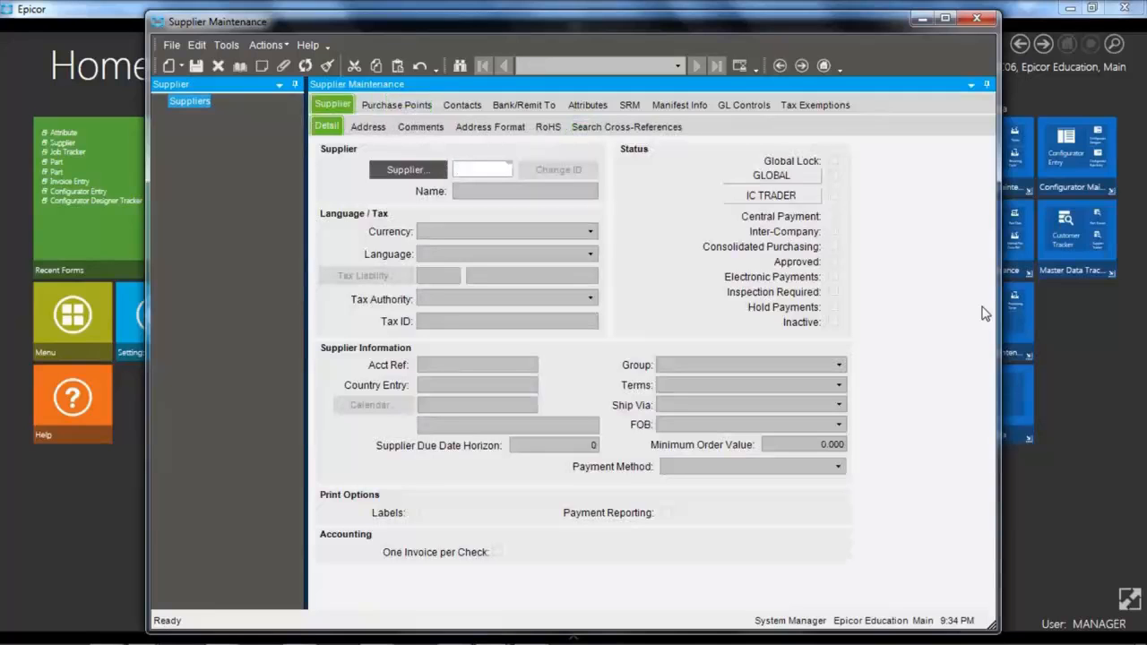
{"action": "mouse_move", "coordinate": [620, 230]}
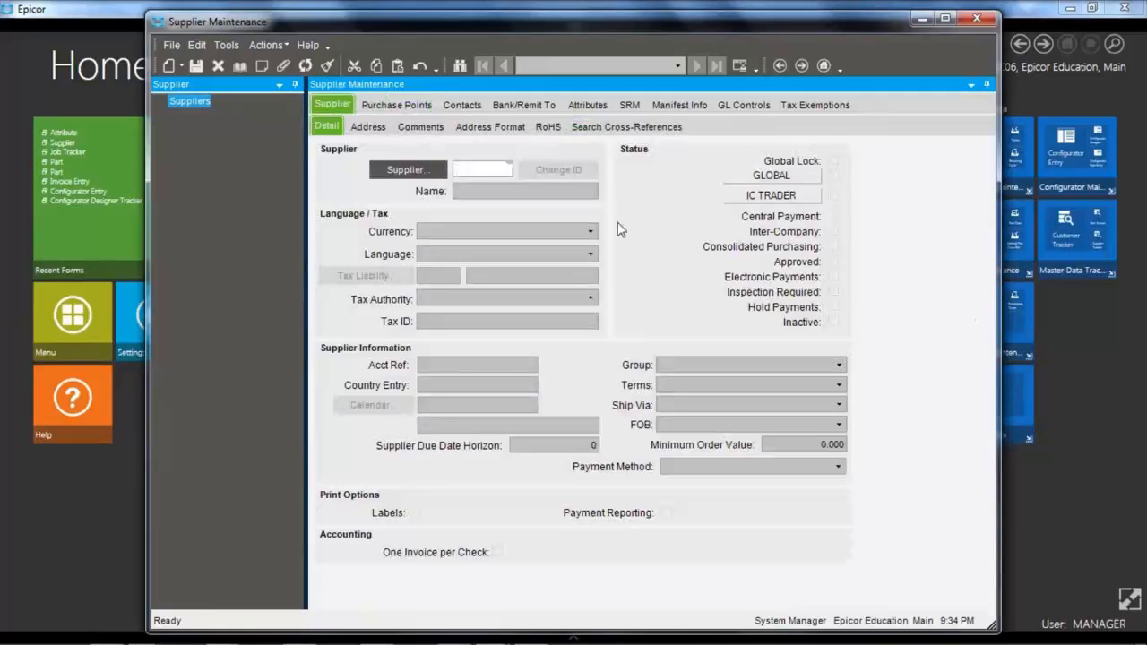
{"action": "mouse_move", "coordinate": [616, 219]}
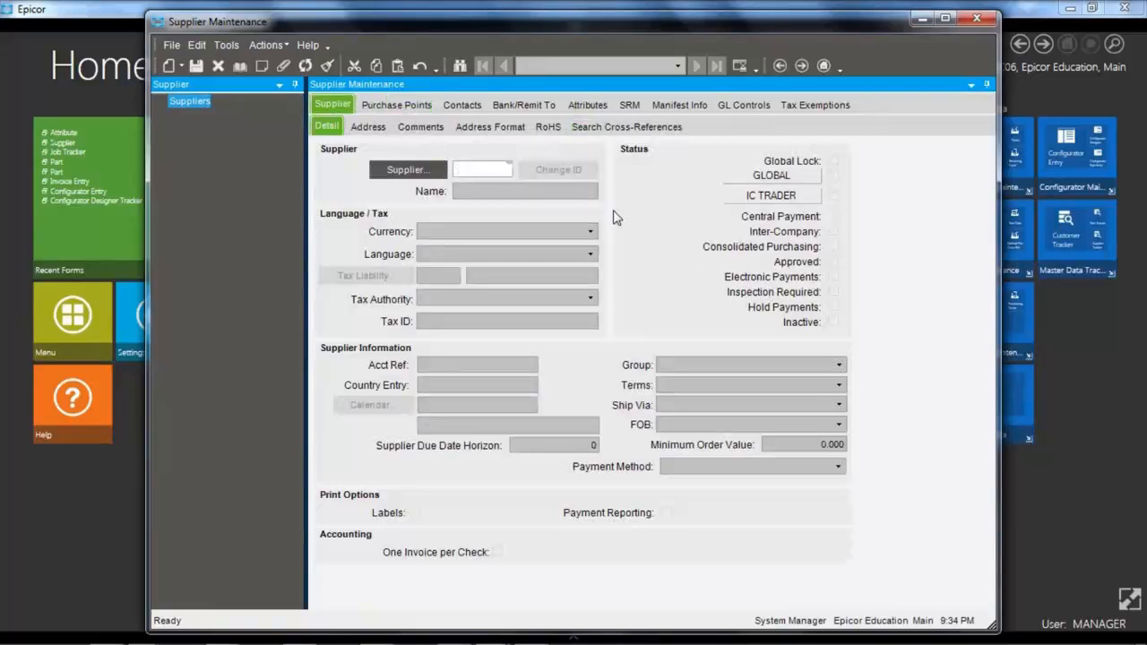
{"action": "mouse_move", "coordinate": [373, 147]}
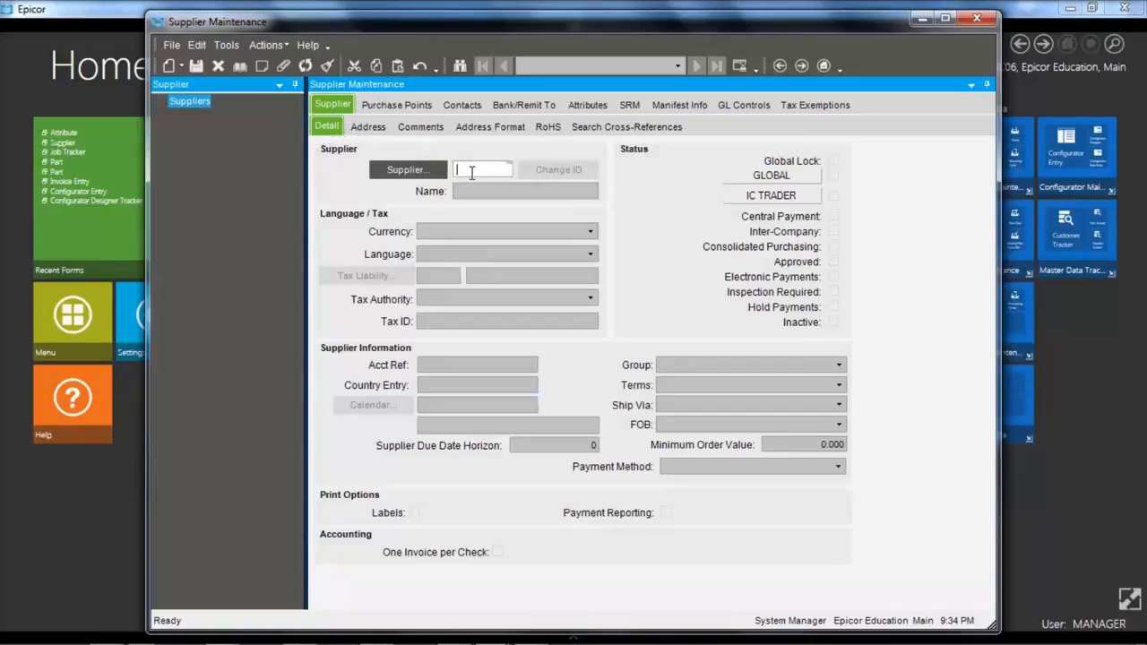
{"action": "type", "text": "ABC"}
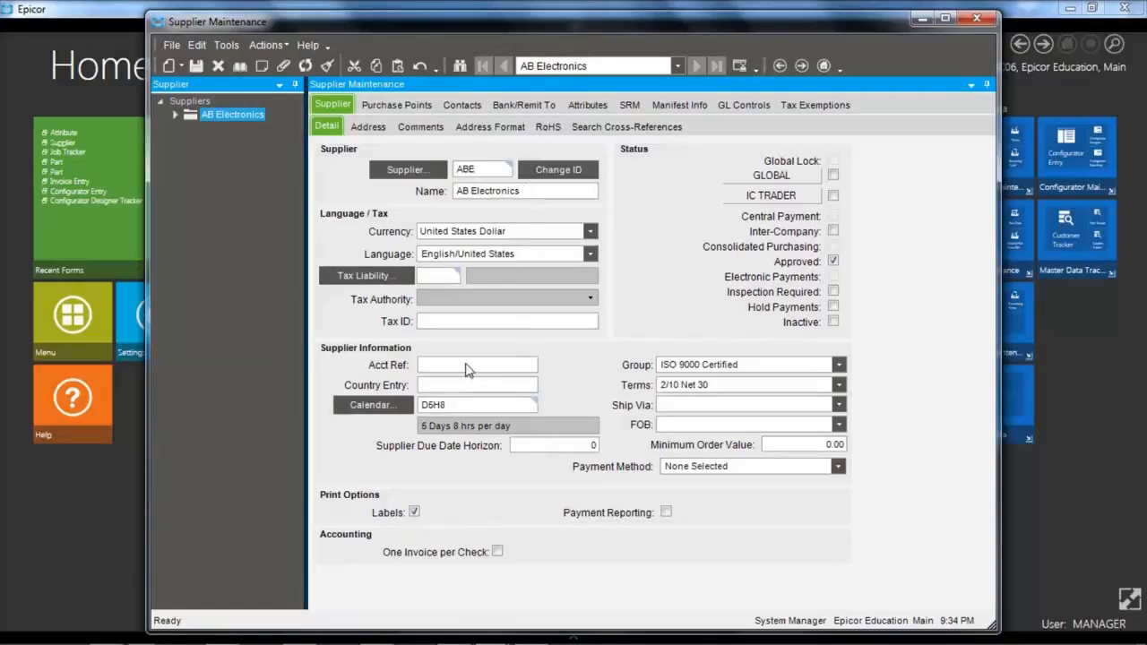
{"action": "left_click", "coordinate": [476, 365]}
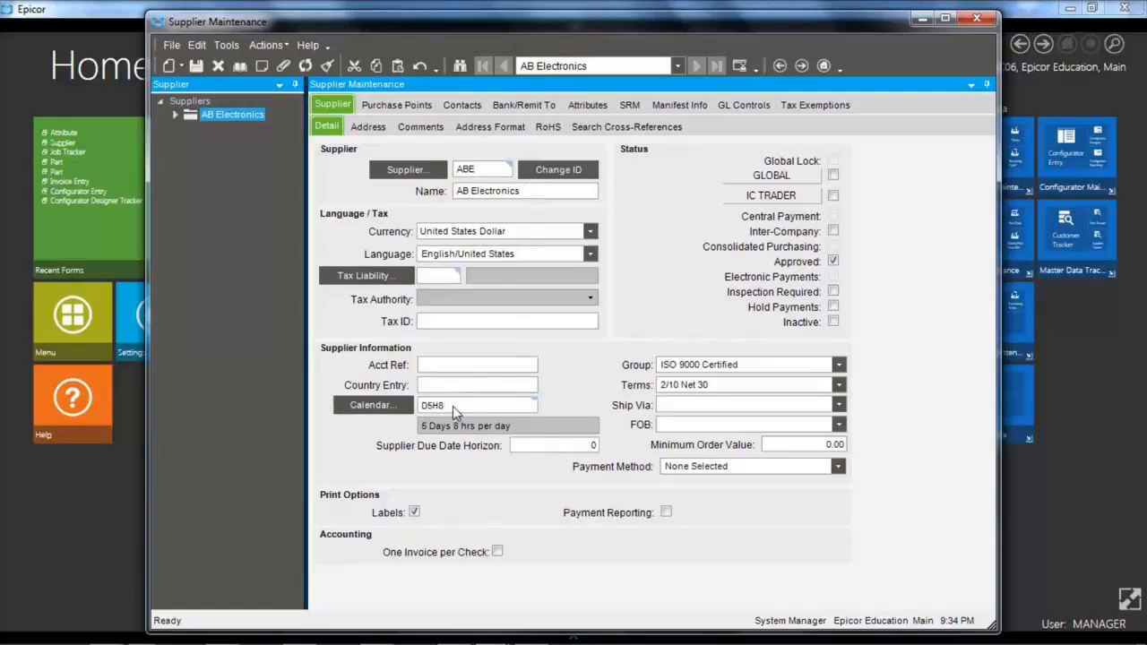
{"action": "left_click", "coordinate": [477, 405]}
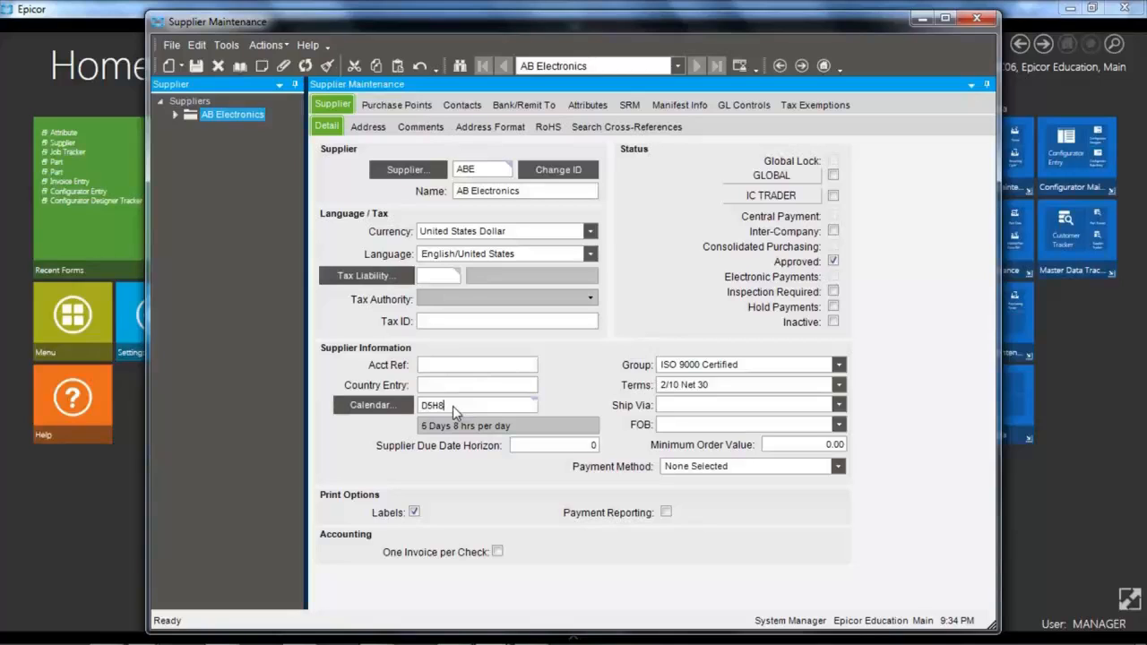
{"action": "mouse_move", "coordinate": [775, 218]}
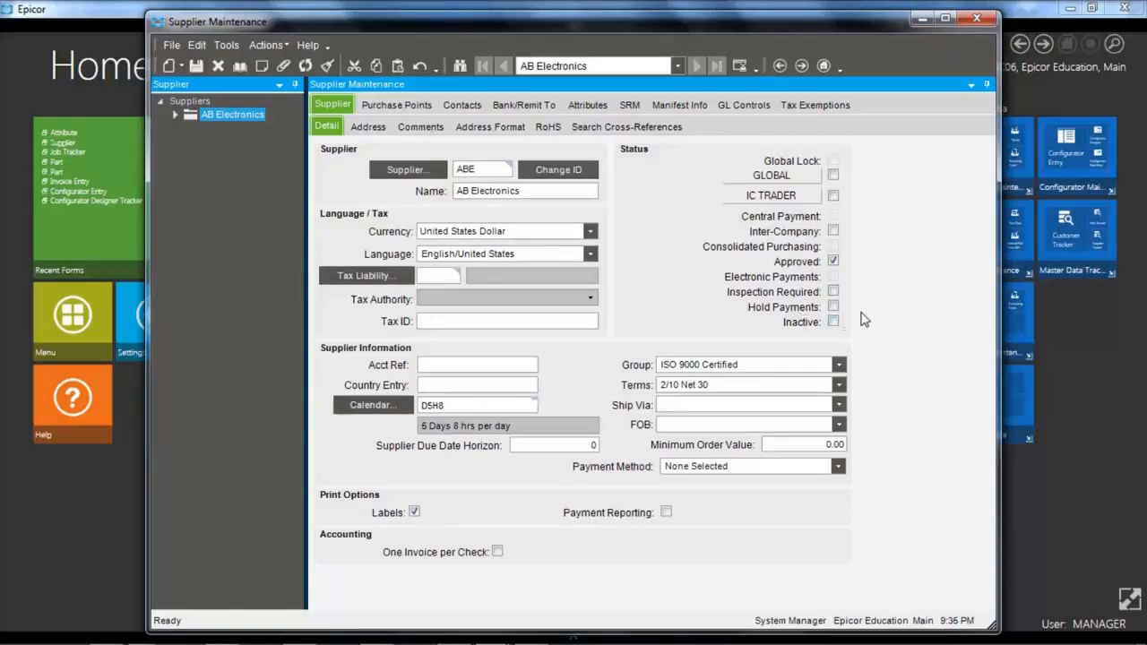
{"action": "mouse_move", "coordinate": [846, 314]}
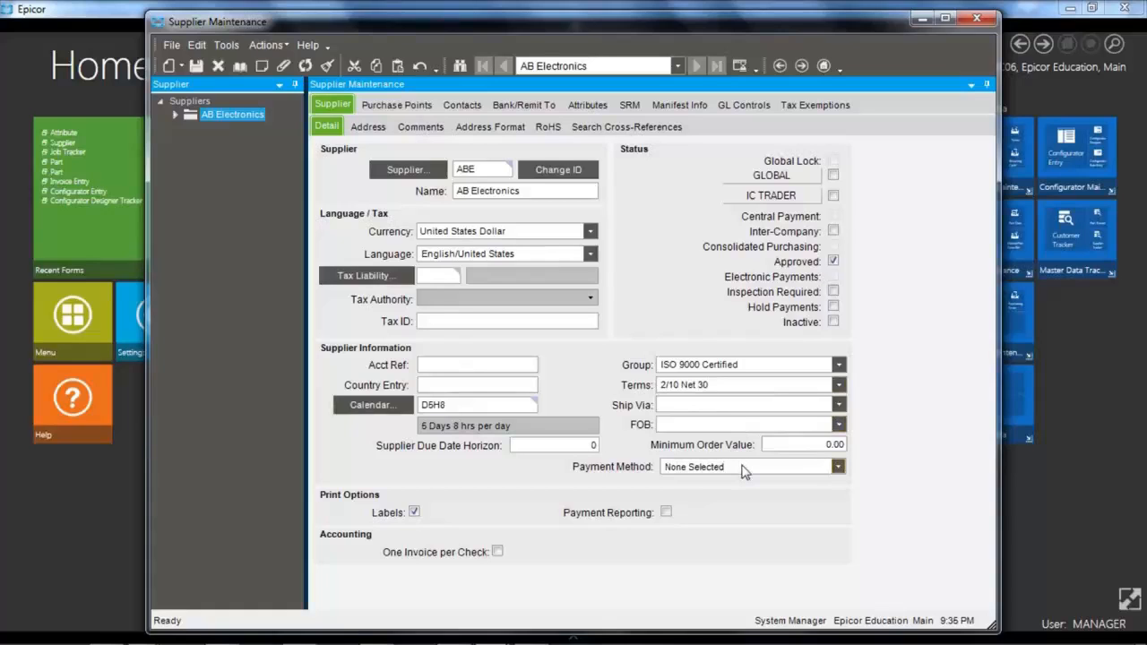
{"action": "mouse_move", "coordinate": [380, 143]}
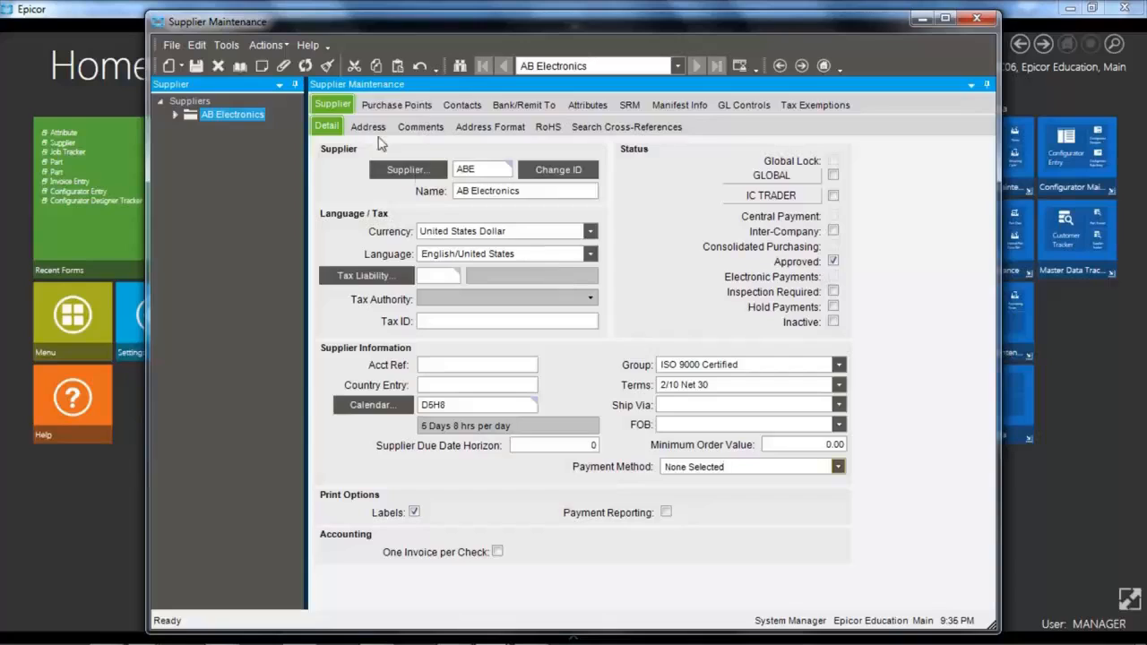
- View the supplier's purchase point detail and its purchase point contacts
{"action": "left_click", "coordinate": [397, 104]}
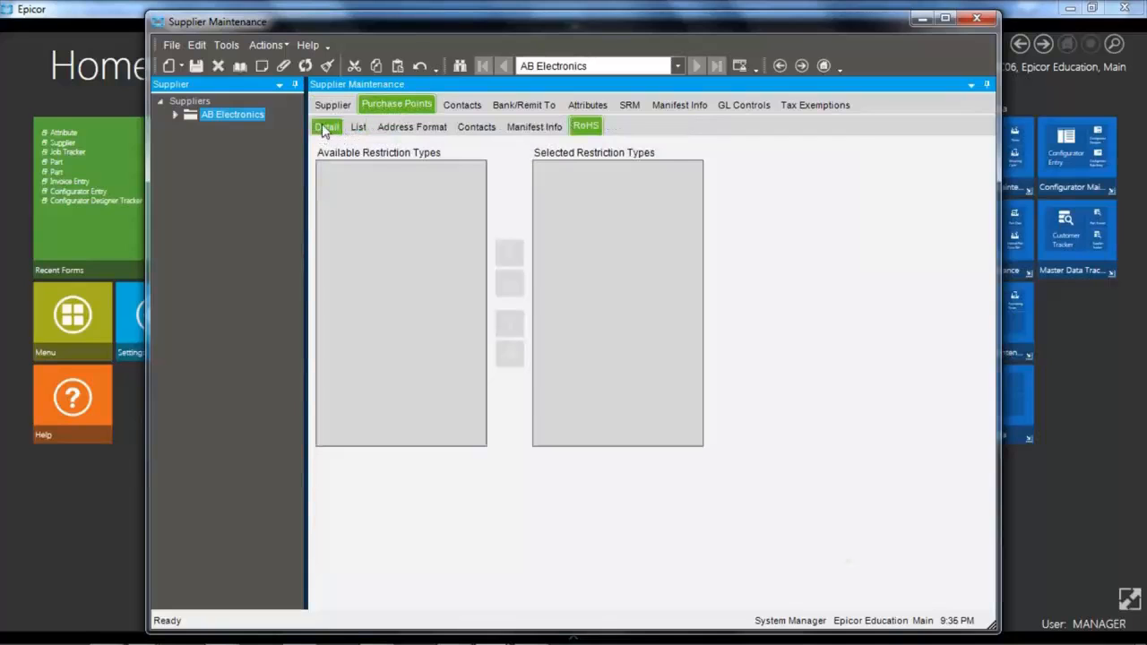
{"action": "left_click", "coordinate": [326, 125]}
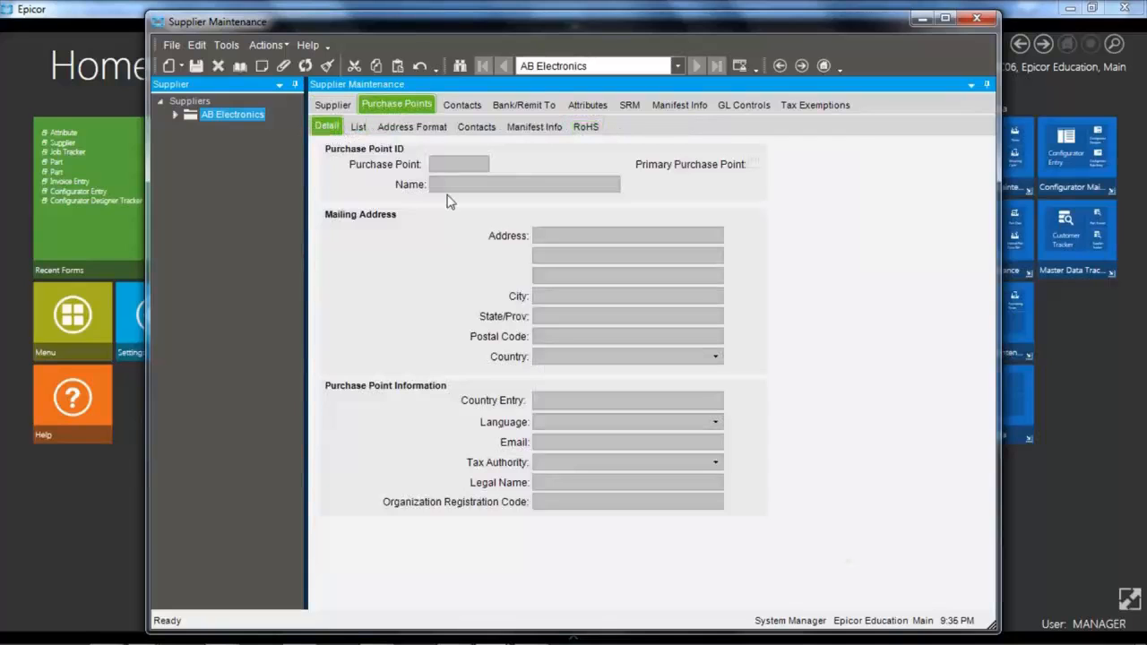
{"action": "mouse_move", "coordinate": [466, 214]}
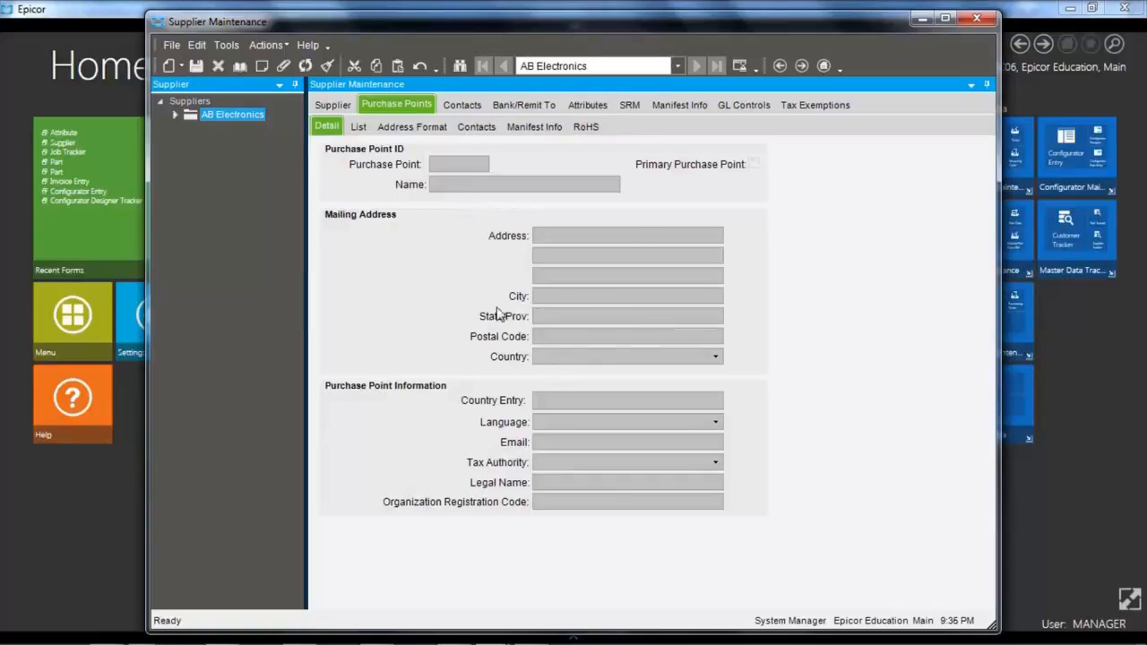
{"action": "left_click", "coordinate": [477, 125]}
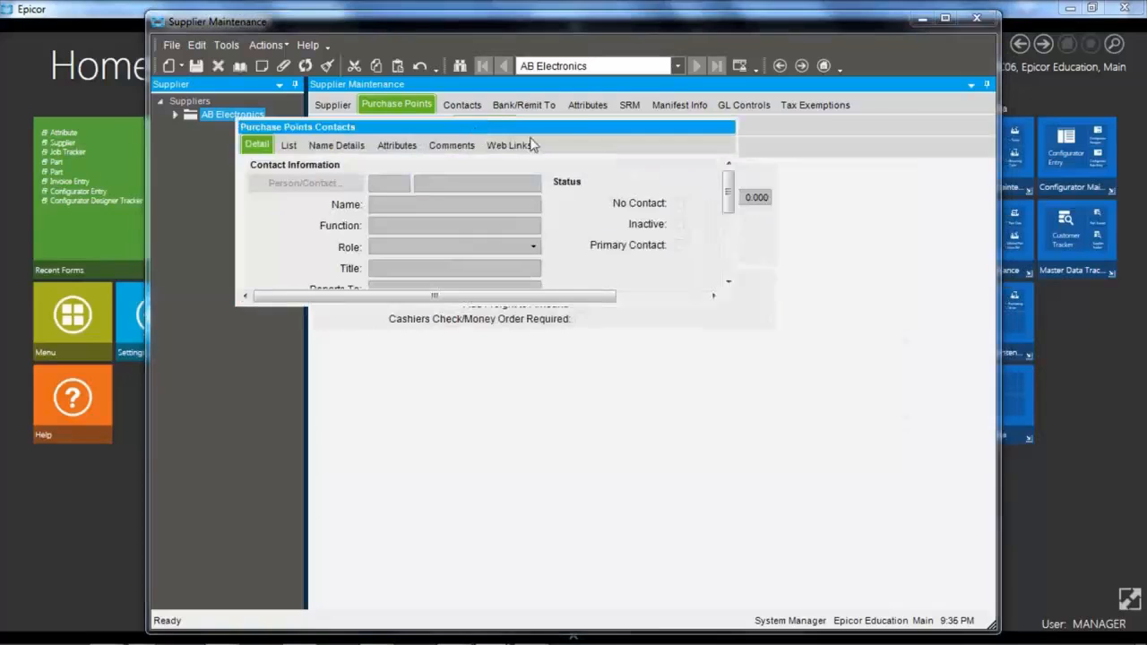
{"action": "mouse_move", "coordinate": [735, 129]}
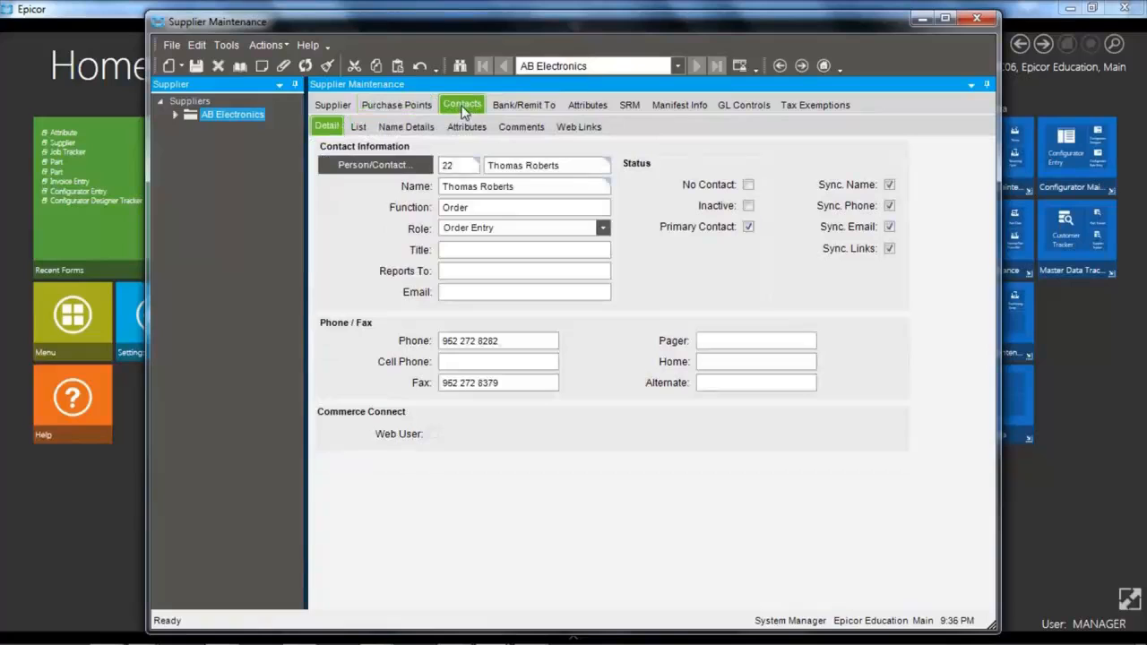
{"action": "mouse_move", "coordinate": [423, 183]}
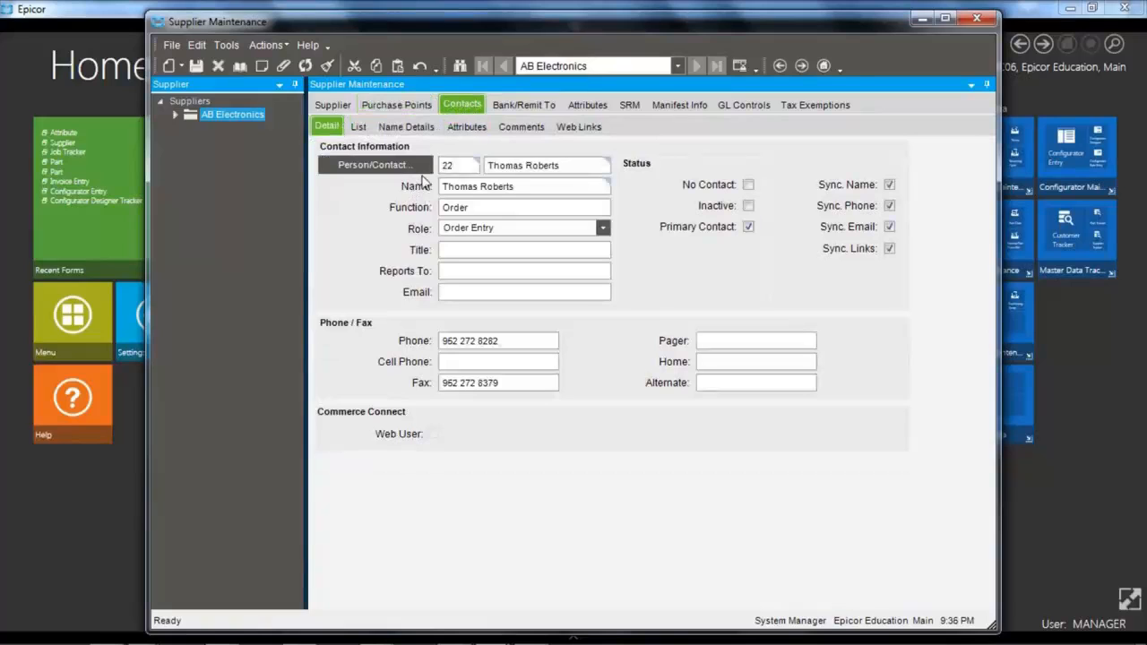
{"action": "mouse_move", "coordinate": [613, 273]}
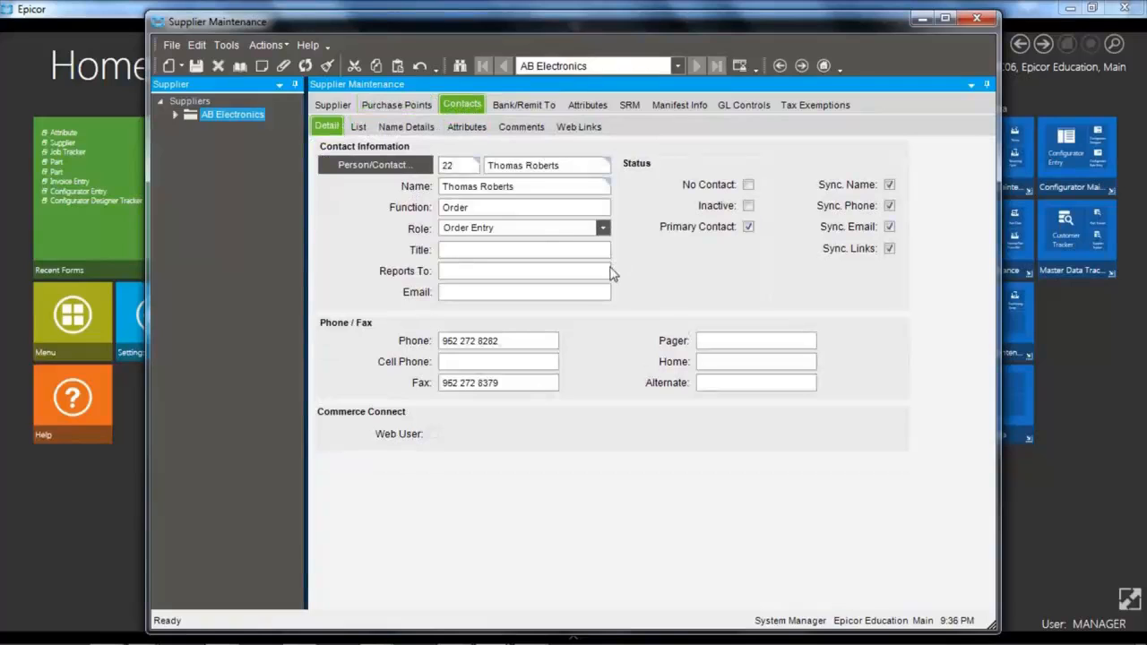
{"action": "mouse_move", "coordinate": [493, 229]}
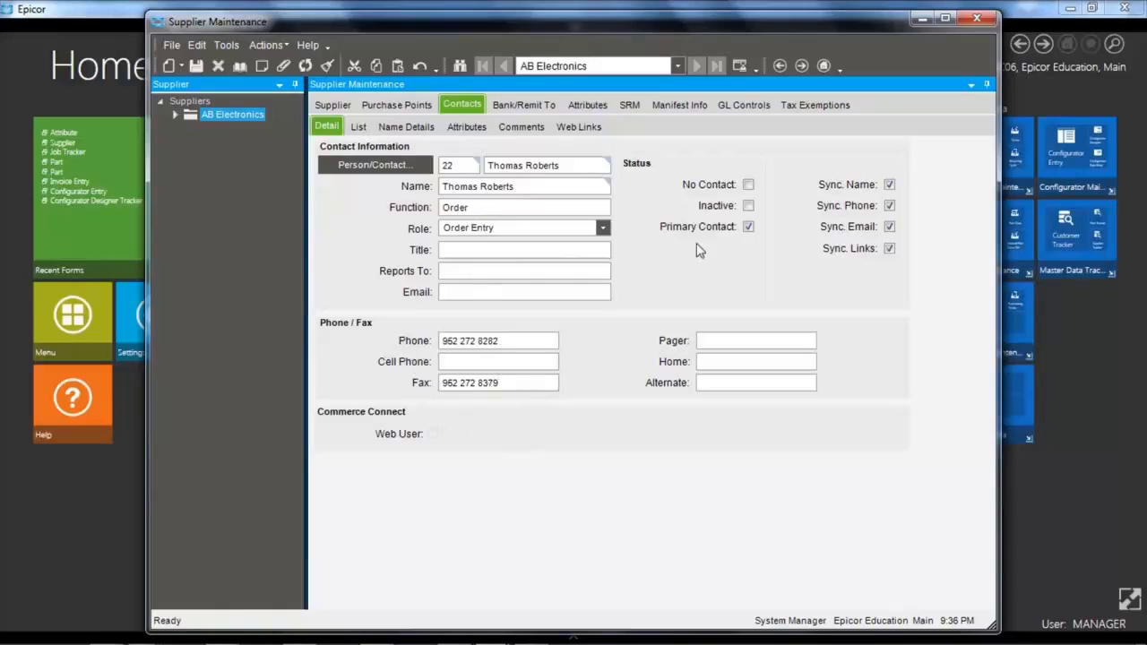
{"action": "mouse_move", "coordinate": [674, 220]}
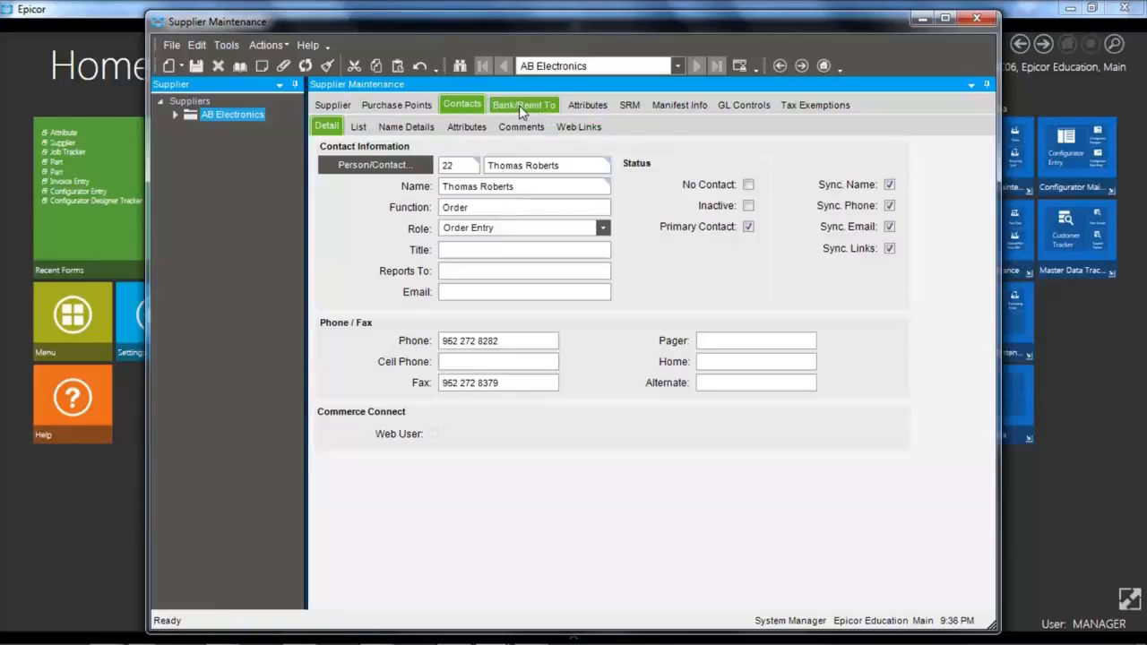
- Review the supplier's empty Bank/Remit To information and pay-to fields
{"action": "left_click", "coordinate": [523, 104]}
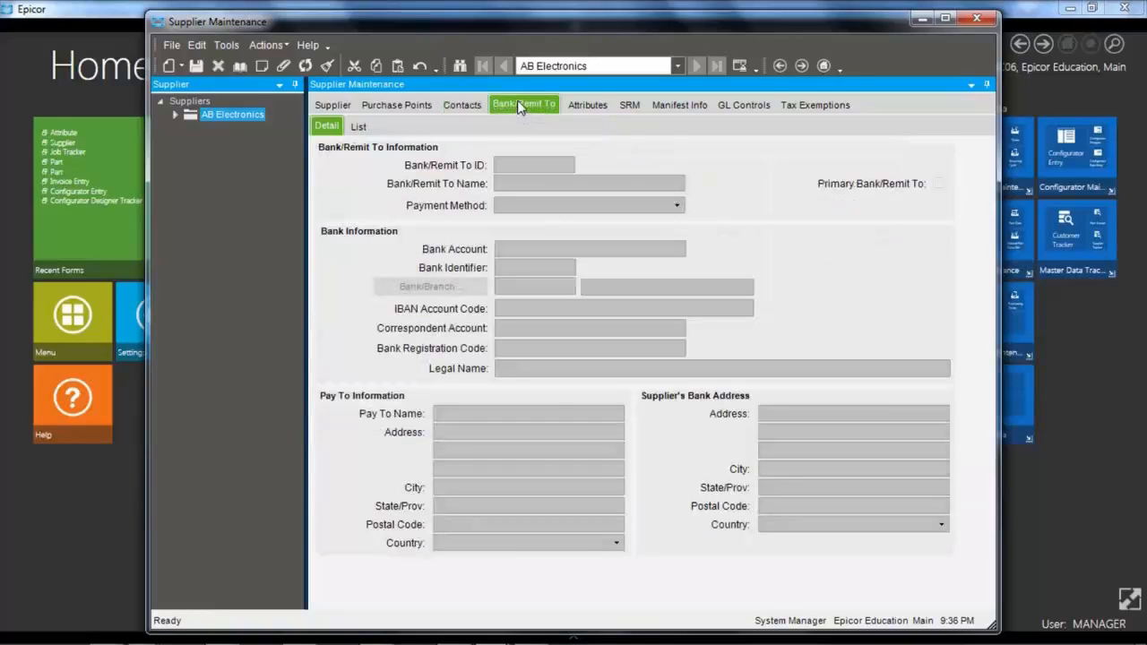
{"action": "mouse_move", "coordinate": [528, 185]}
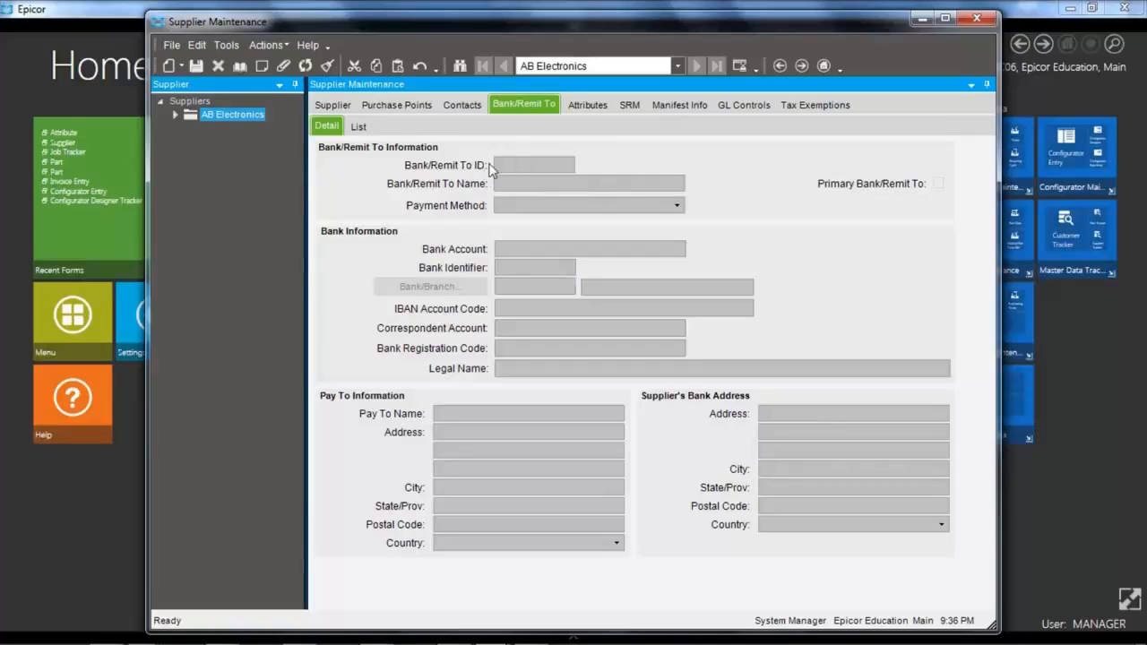
{"action": "mouse_move", "coordinate": [547, 165]}
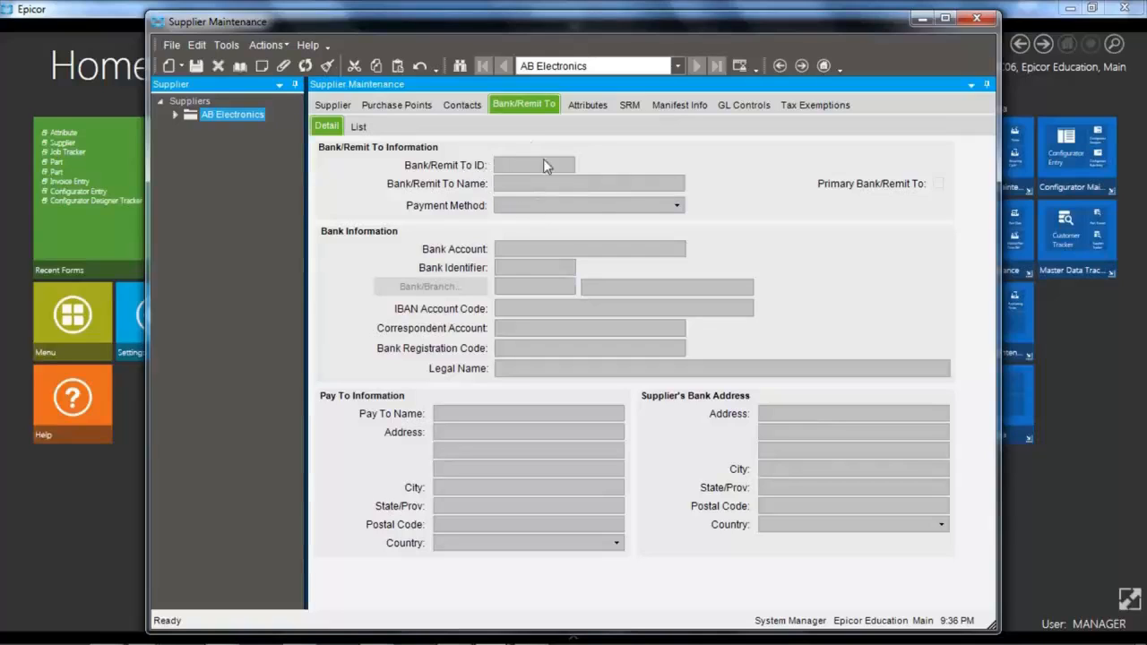
{"action": "mouse_move", "coordinate": [491, 197]}
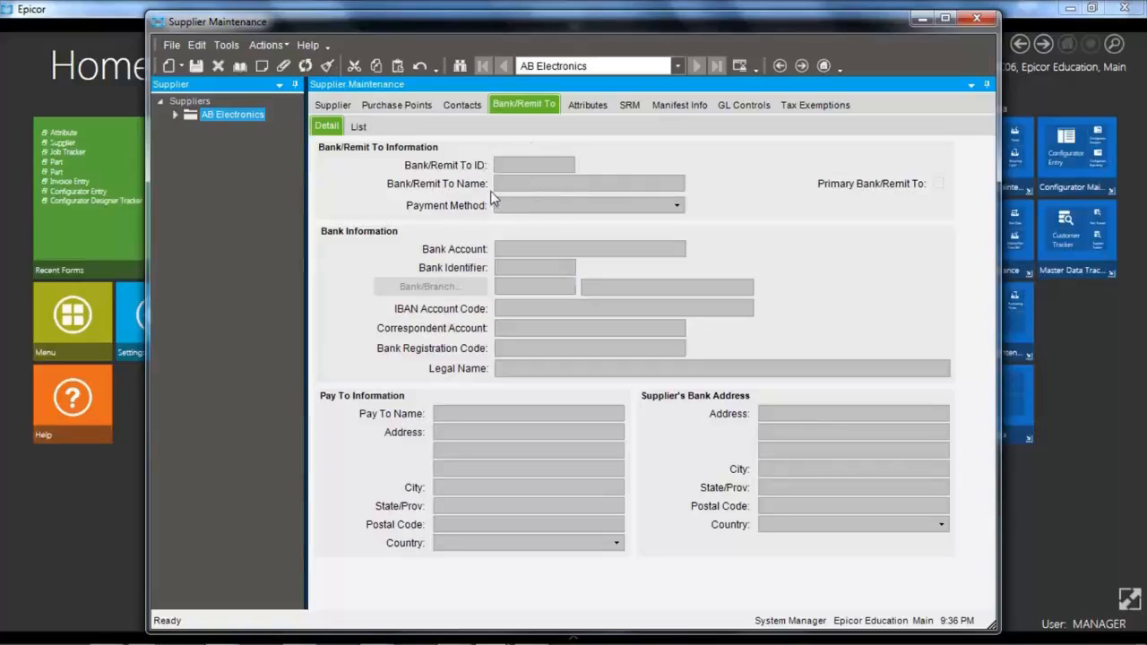
{"action": "mouse_move", "coordinate": [491, 262]}
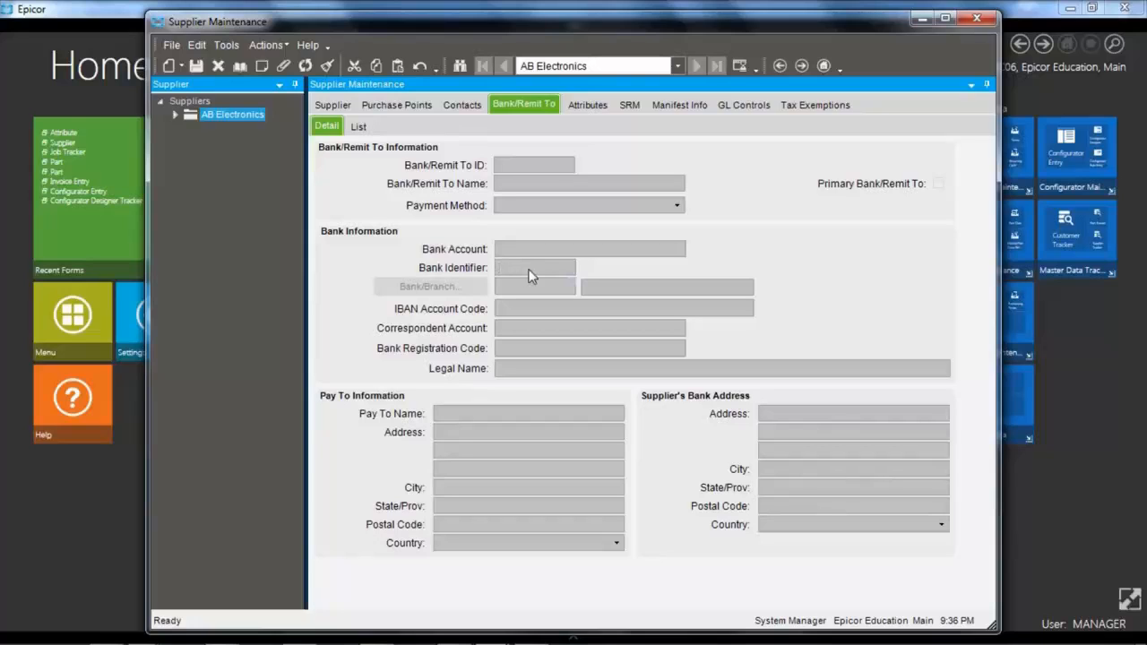
{"action": "mouse_move", "coordinate": [514, 412]}
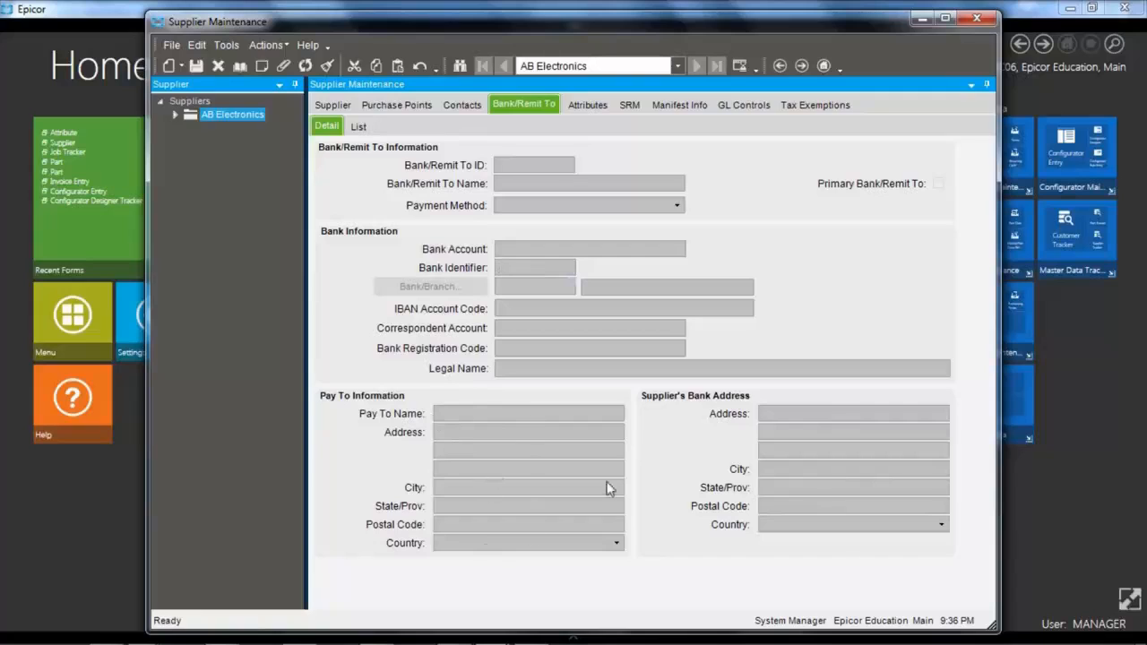
{"action": "left_click", "coordinate": [535, 267]}
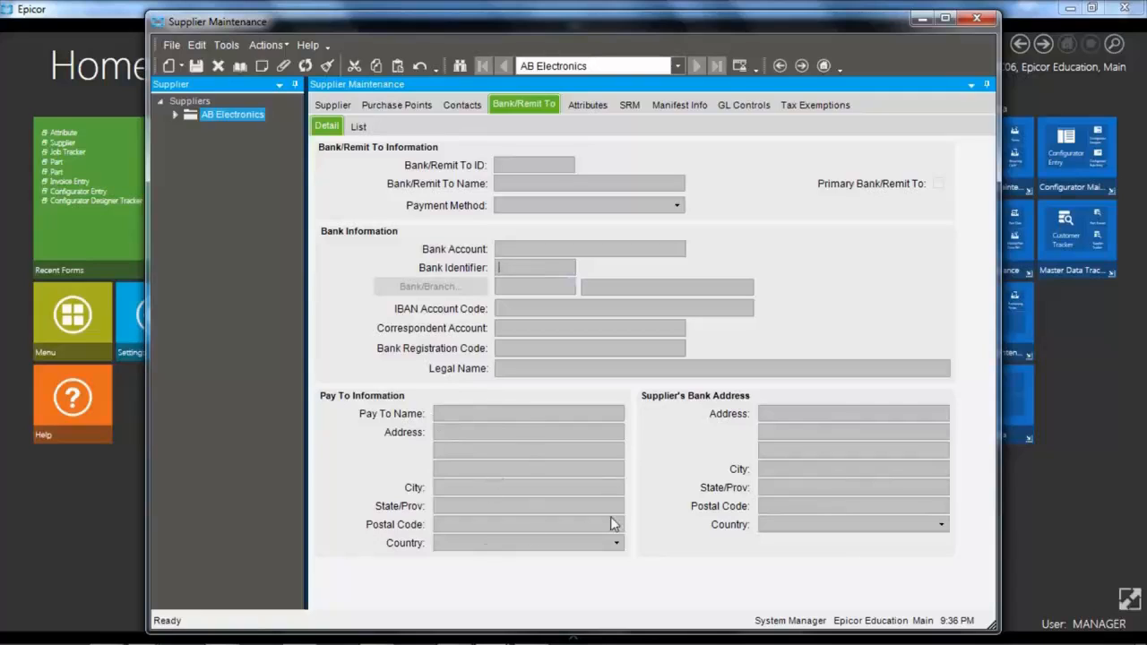
{"action": "mouse_move", "coordinate": [624, 86]}
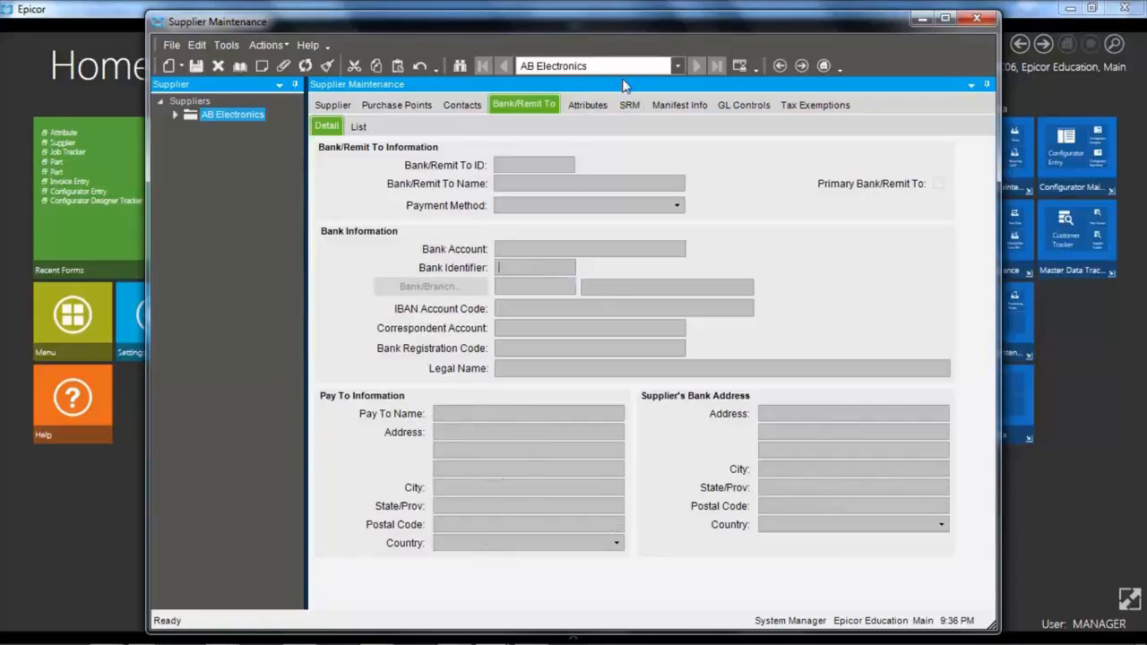
- View the supplier's attributes, where ISO Certified is selected
{"action": "left_click", "coordinate": [588, 104]}
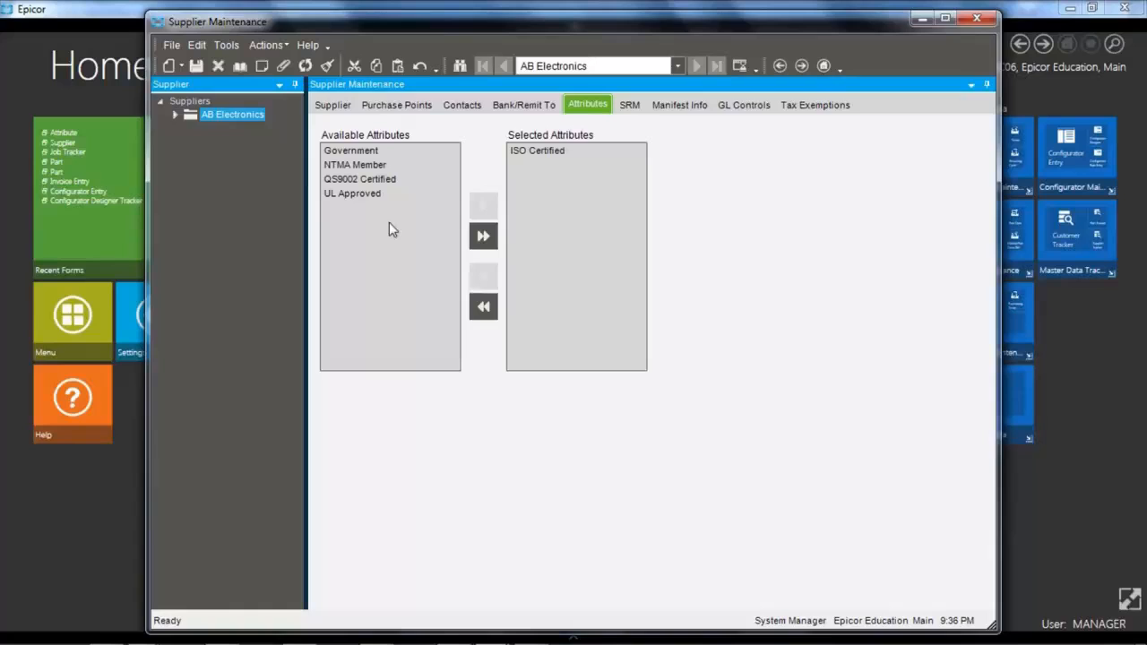
{"action": "mouse_move", "coordinate": [538, 190]}
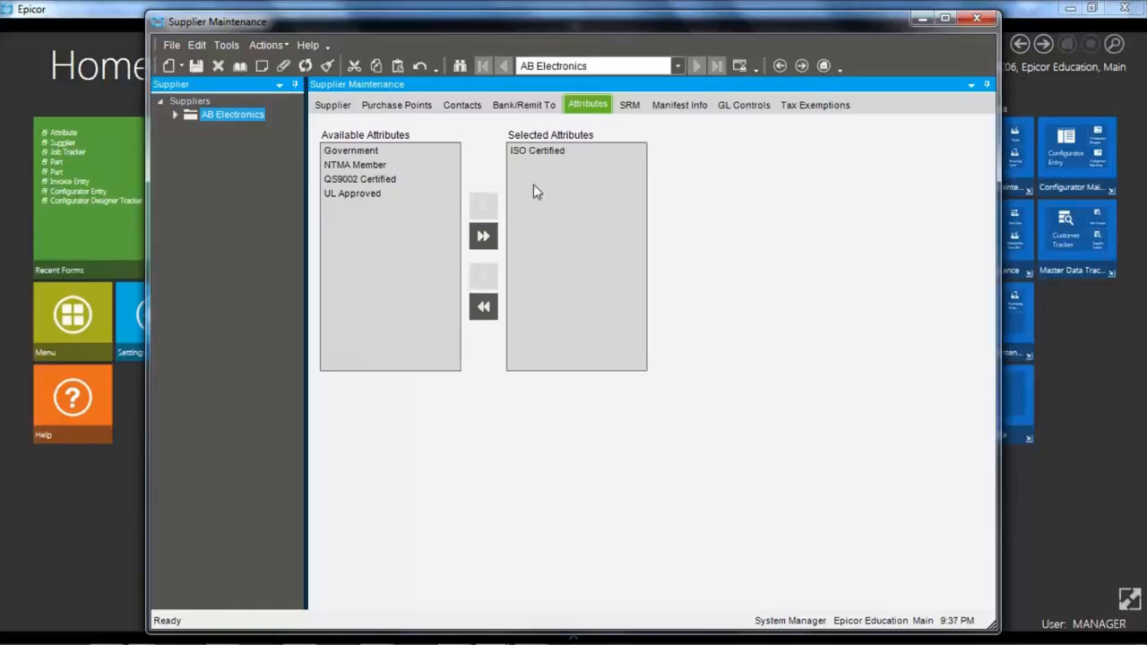
{"action": "mouse_move", "coordinate": [581, 199]}
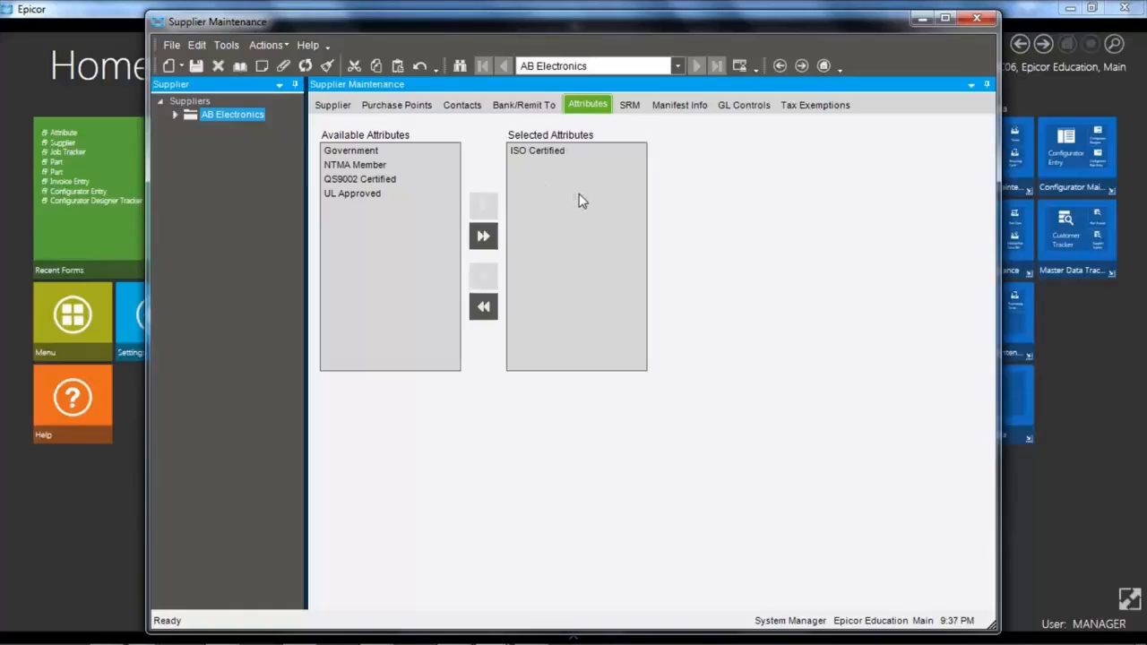